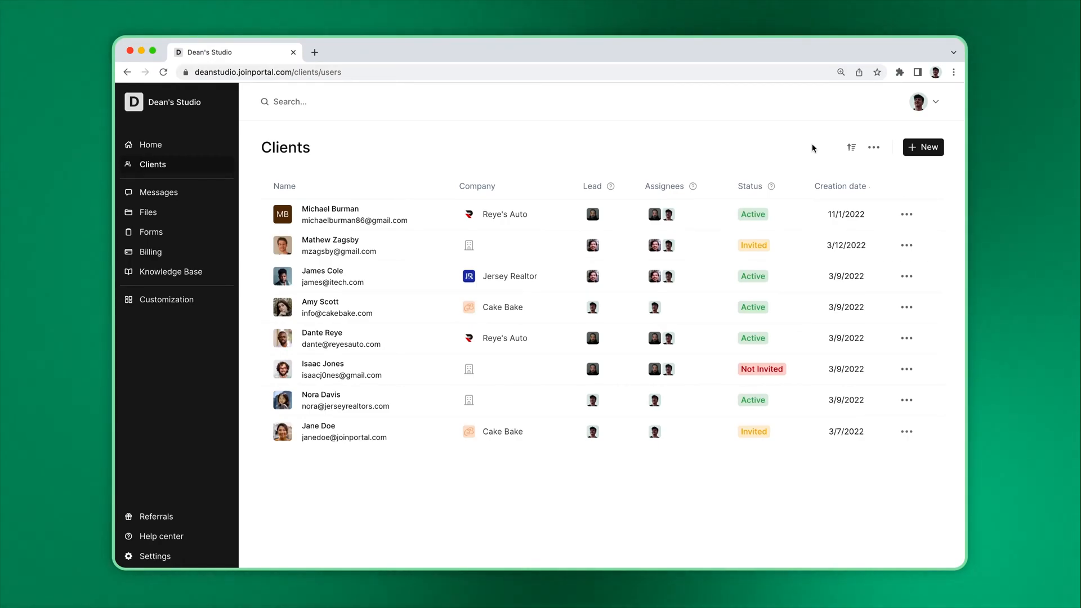
- Hide the Company column in the clients table via column properties, then show it again
{"action": "left_click", "coordinate": [376, 102]}
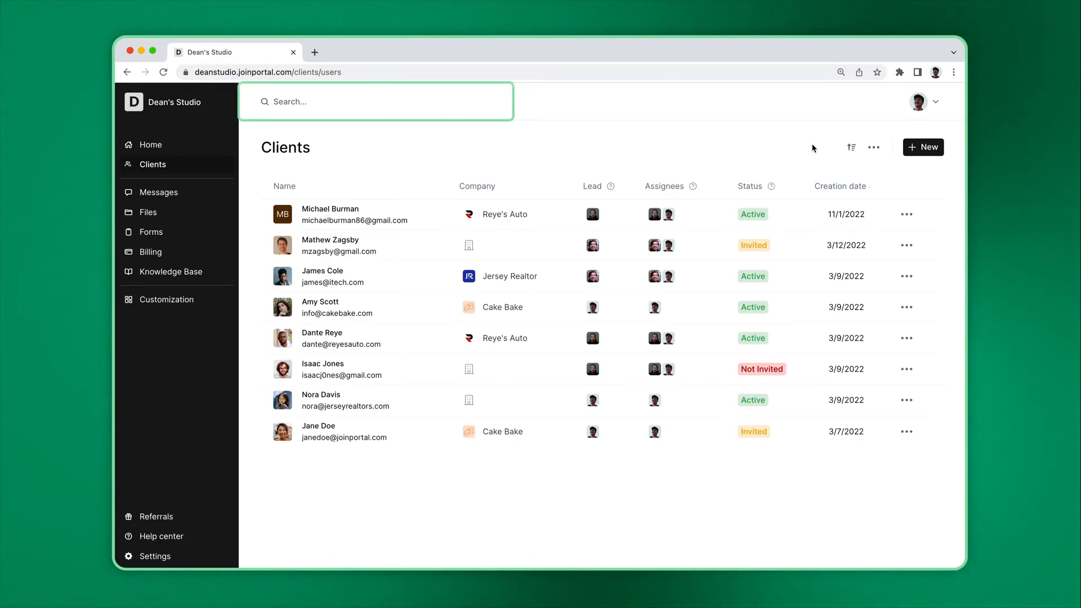
{"action": "left_click", "coordinate": [812, 148]}
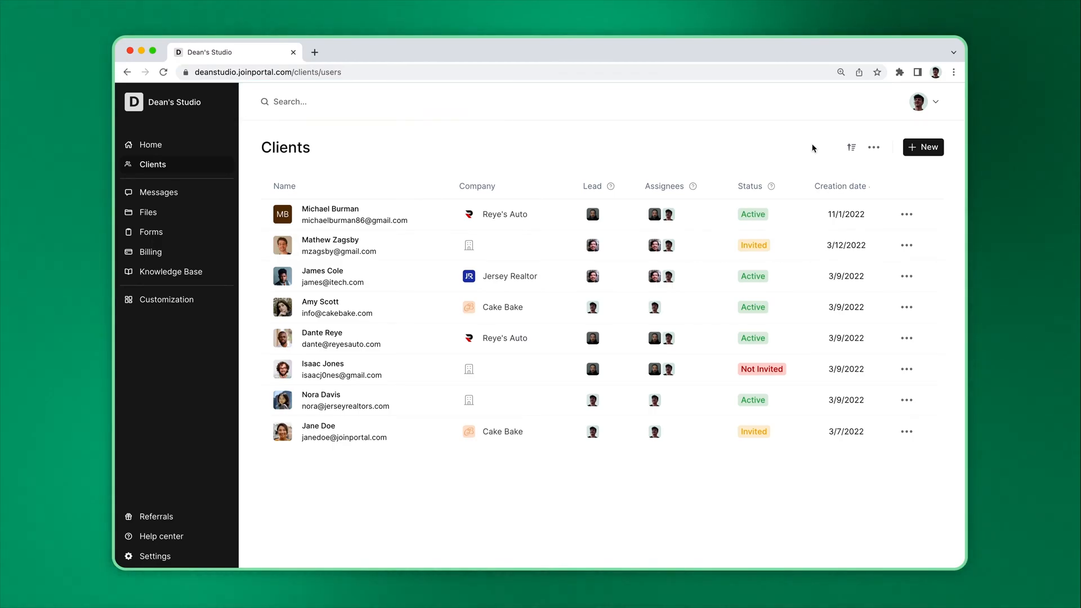
{"action": "left_click", "coordinate": [851, 147]}
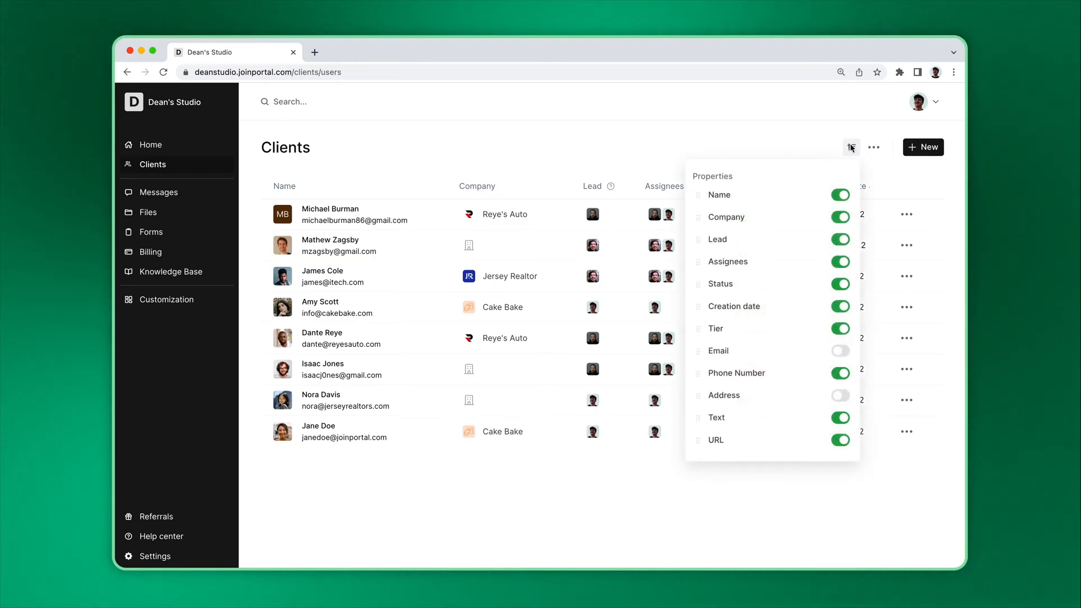
{"action": "left_click", "coordinate": [839, 216]}
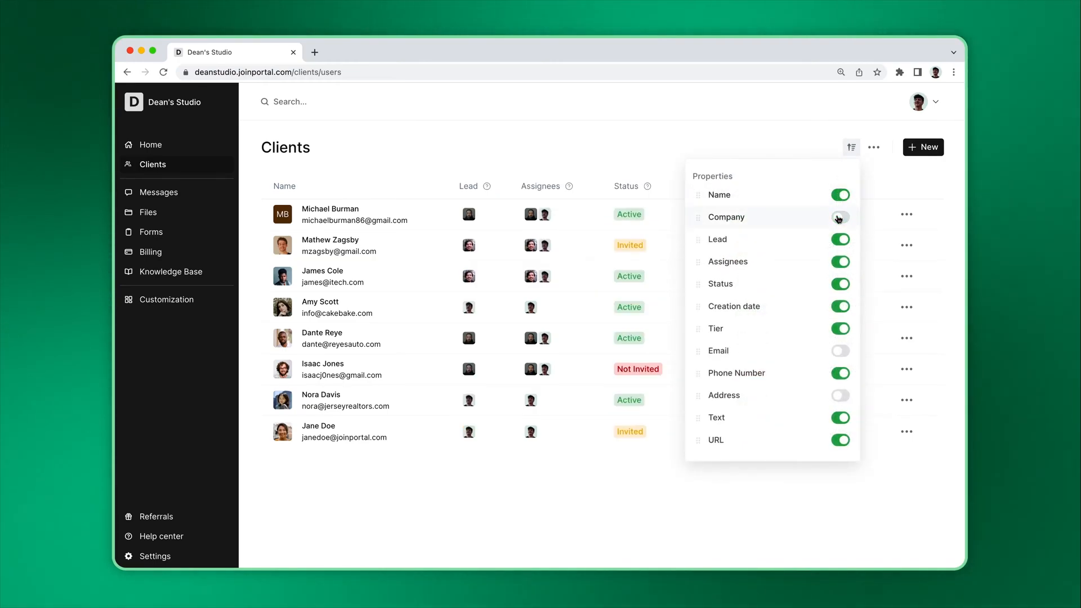
{"action": "left_click", "coordinate": [840, 216]}
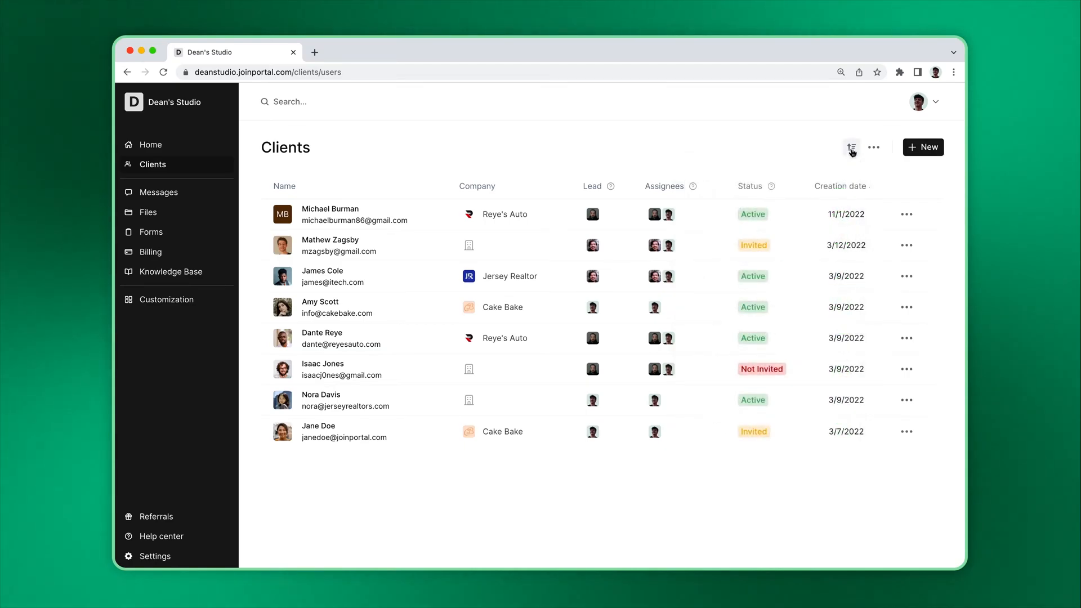
{"action": "left_click", "coordinate": [873, 147]}
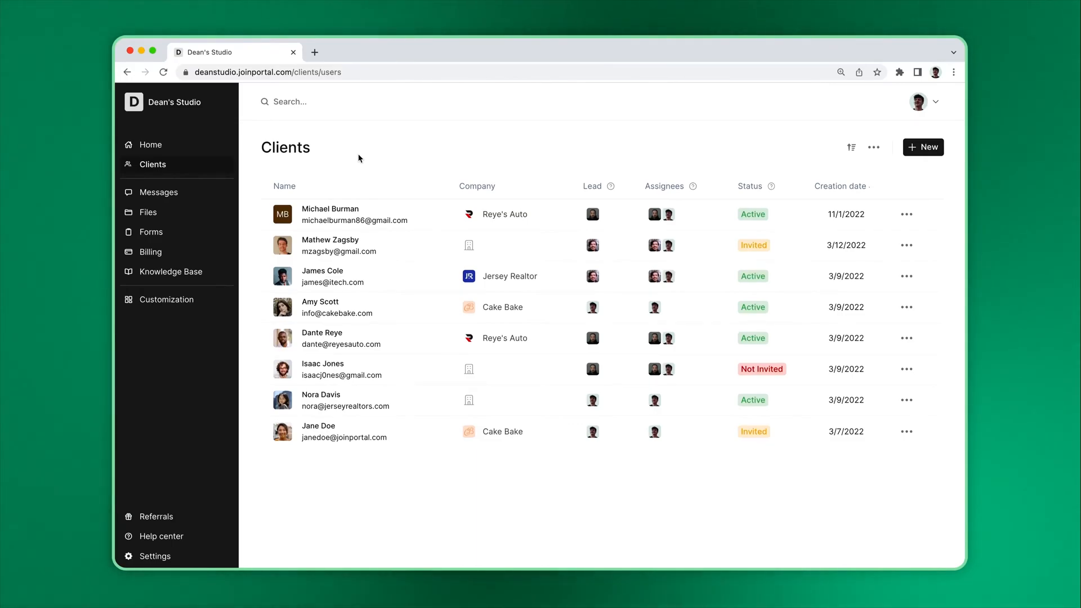
- Open the Cake Bake client's page and toggle the user details panel off and back on
{"action": "left_click", "coordinate": [320, 307]}
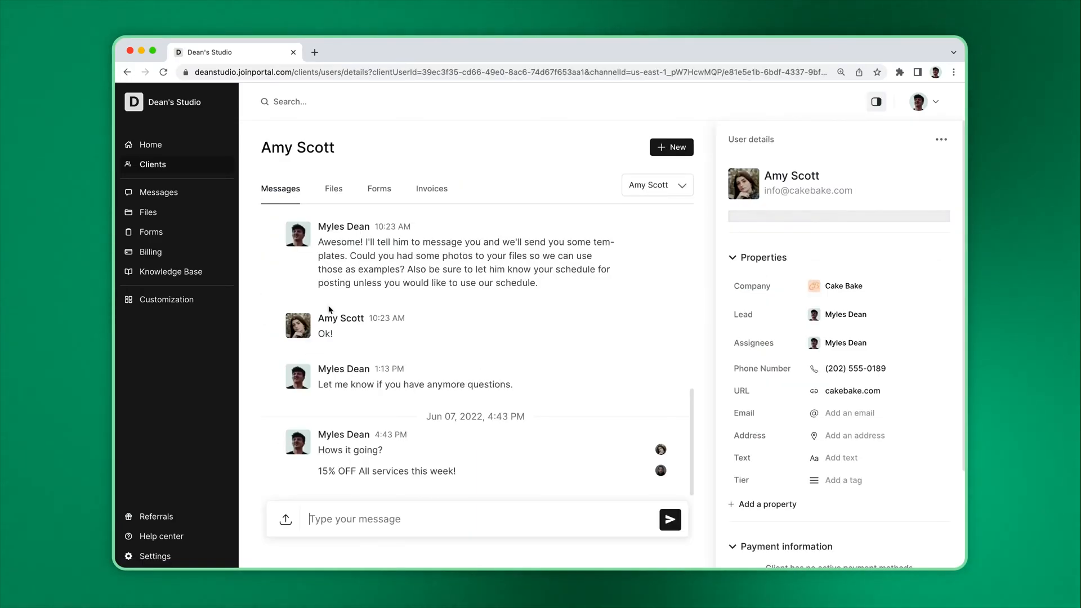
{"action": "left_click", "coordinate": [876, 101]}
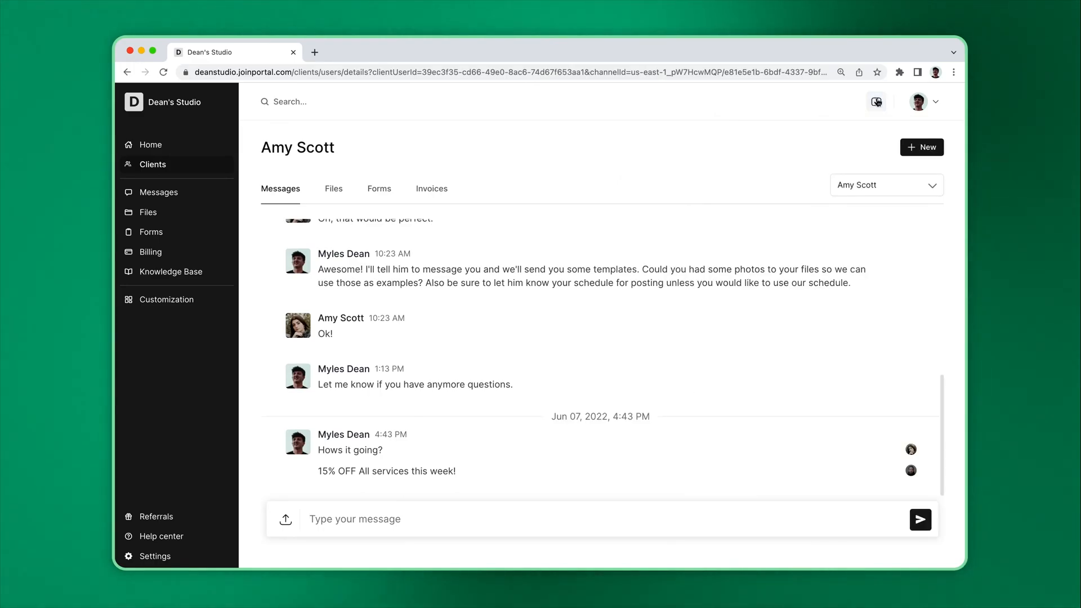
{"action": "left_click", "coordinate": [876, 101]}
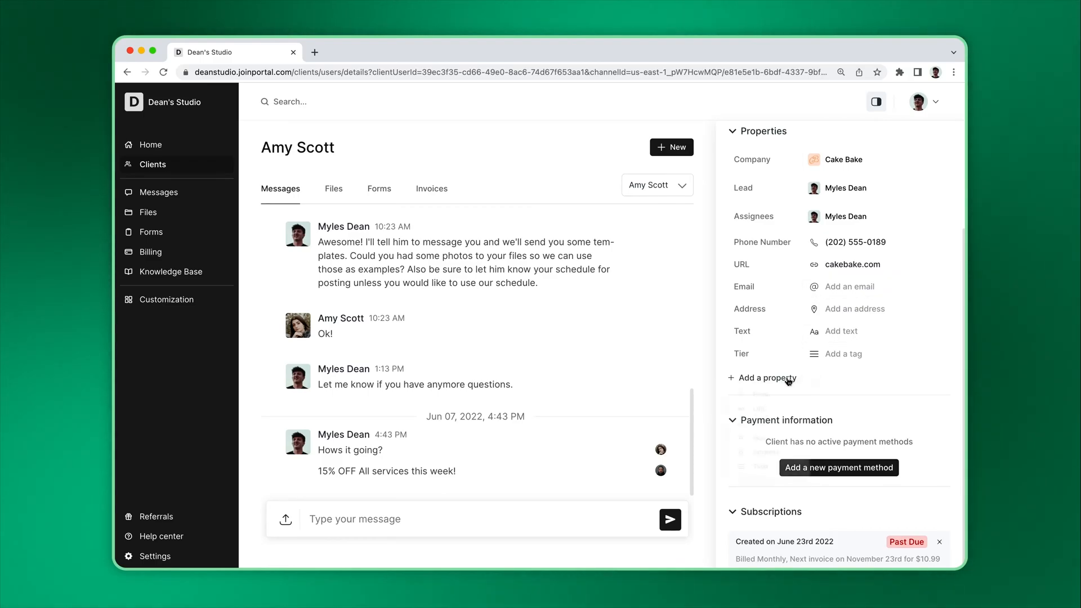
{"action": "left_click", "coordinate": [768, 377]}
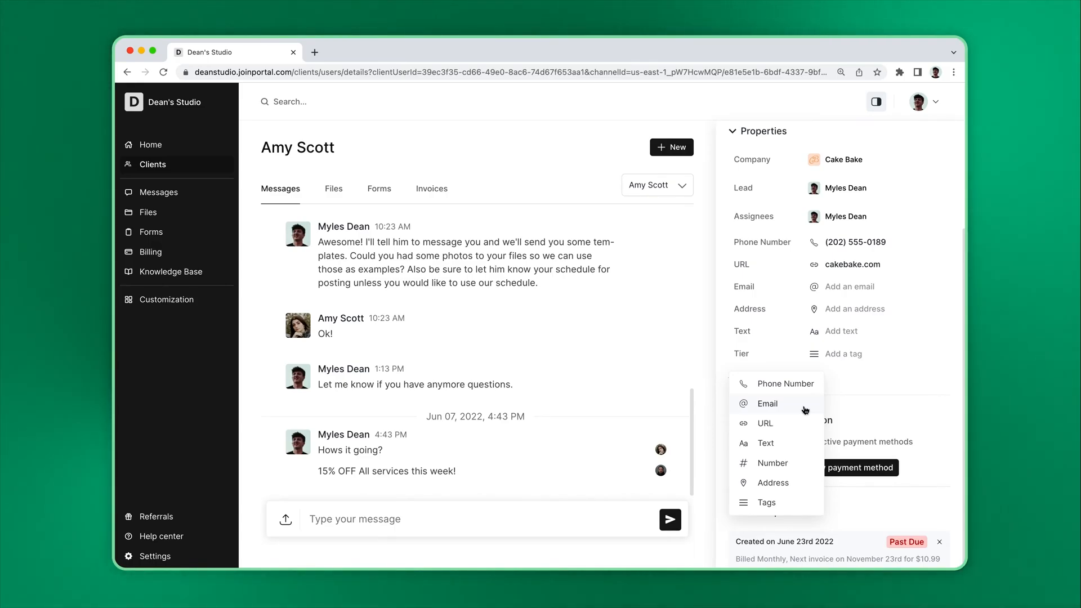
{"action": "left_click", "coordinate": [377, 147]}
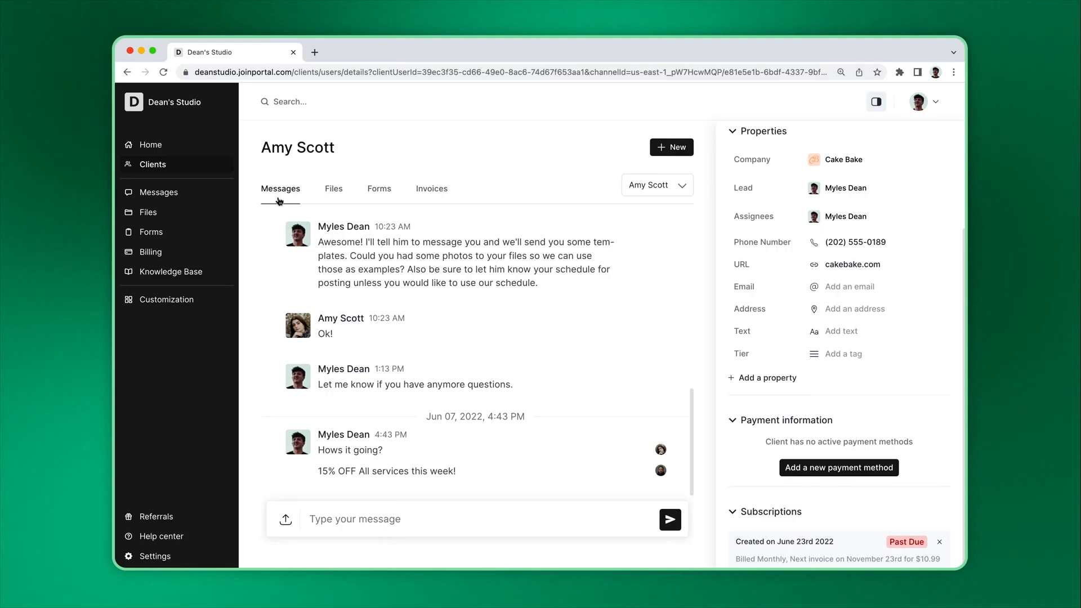
{"action": "mouse_move", "coordinate": [334, 200]}
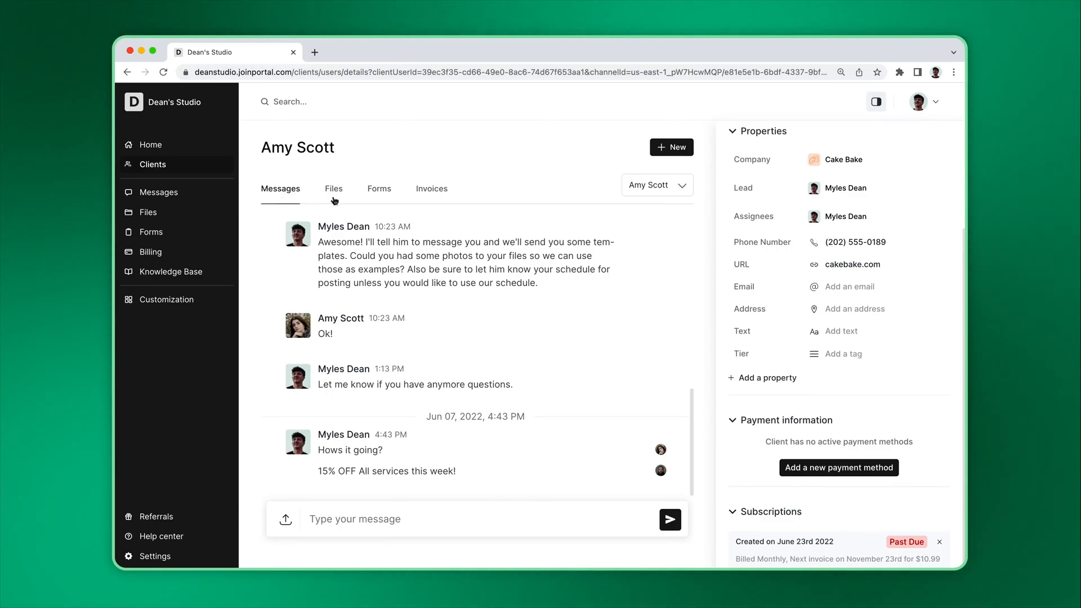
{"action": "left_click", "coordinate": [334, 188]}
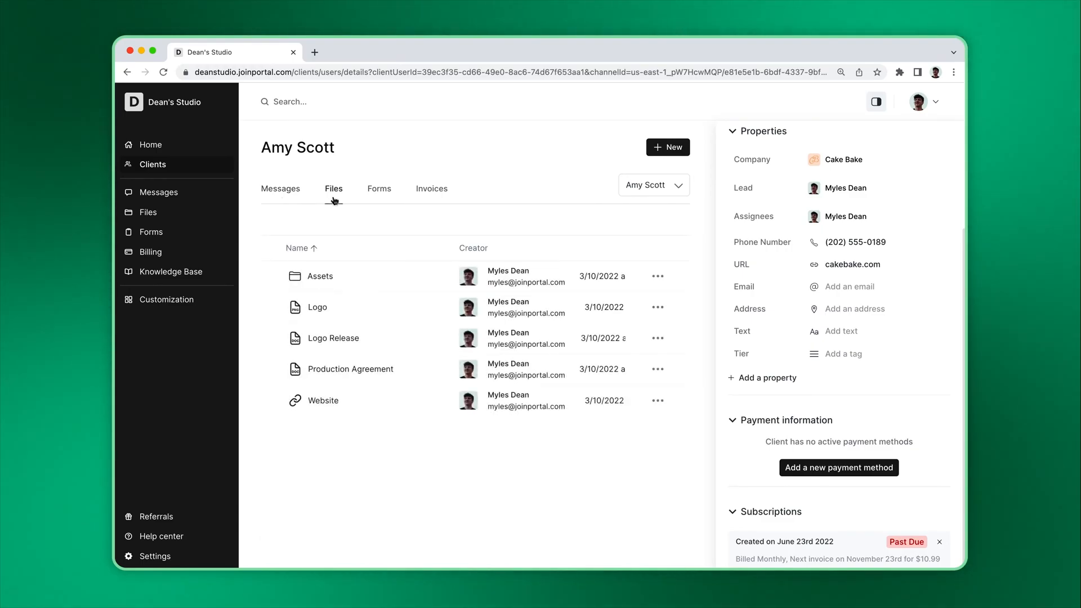
{"action": "left_click", "coordinate": [379, 188]}
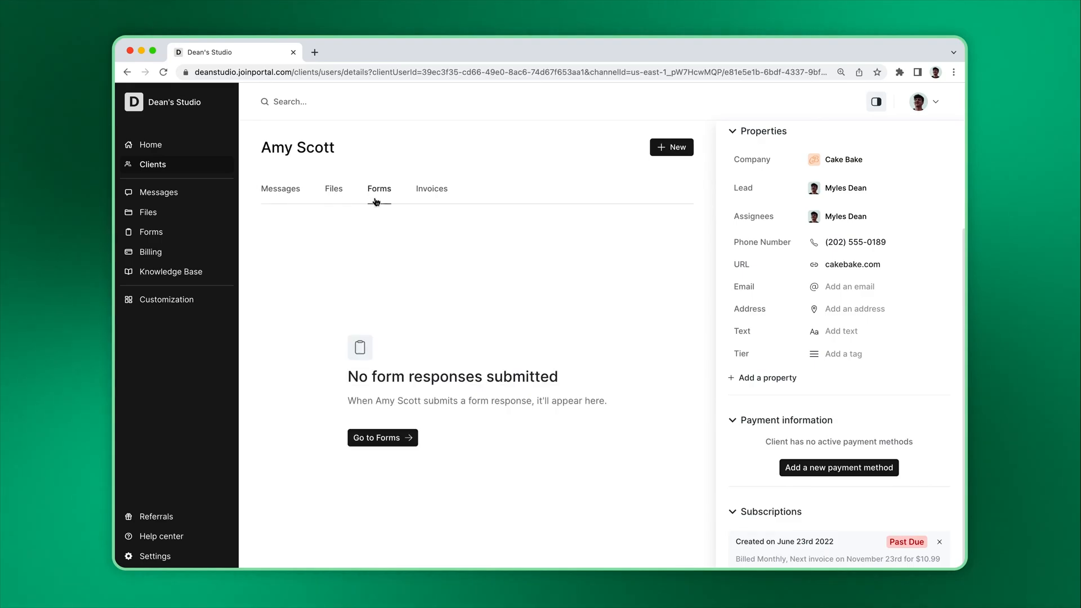
{"action": "mouse_move", "coordinate": [409, 206]}
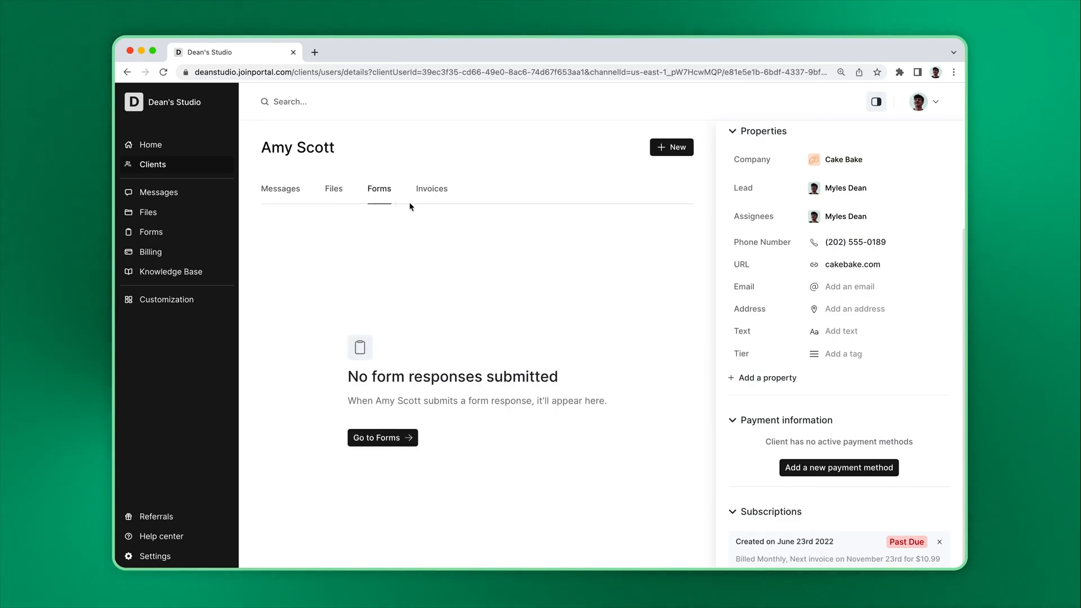
{"action": "left_click", "coordinate": [431, 188]}
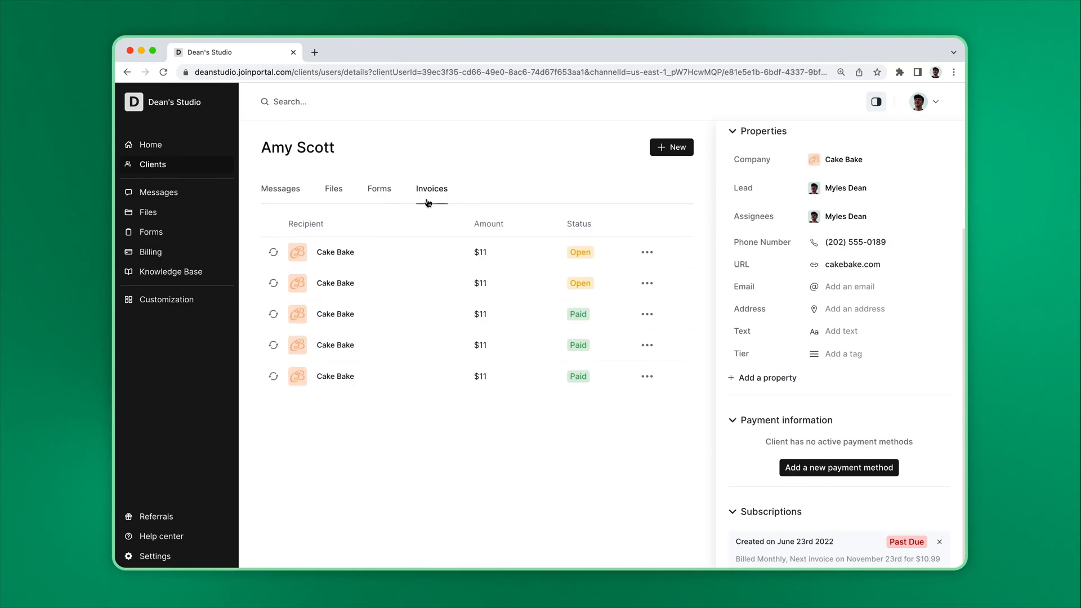